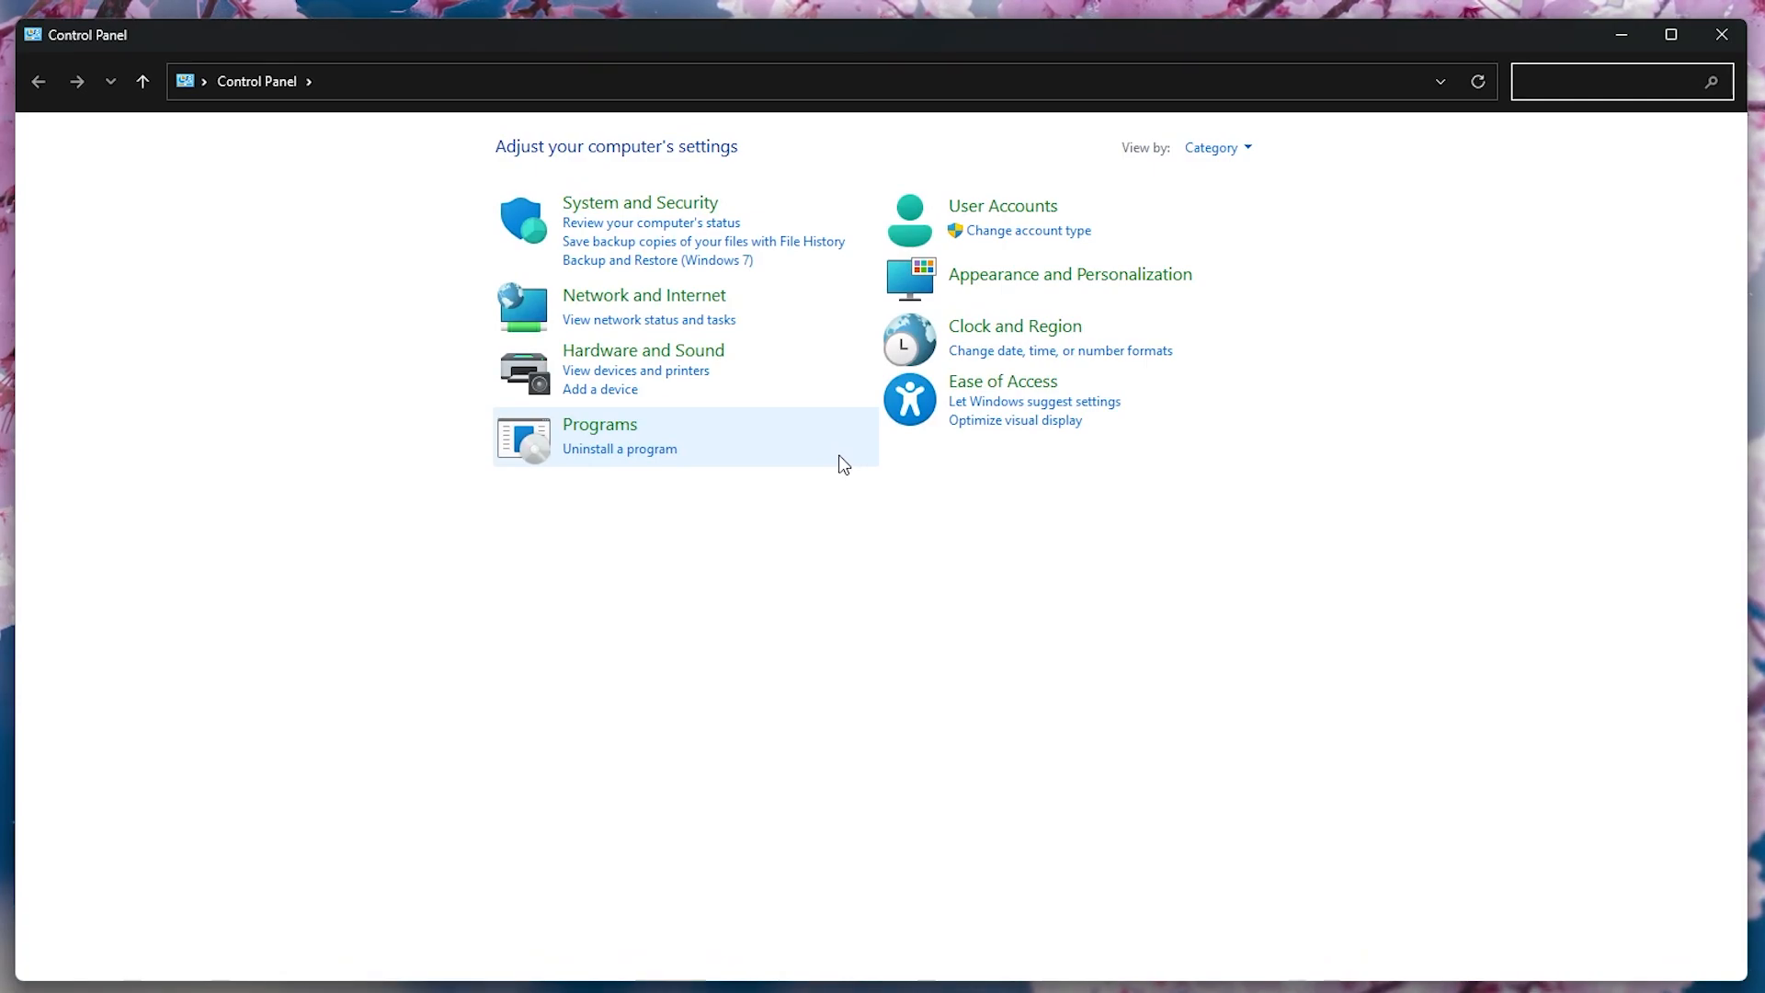
mouse_move(1001, 206)
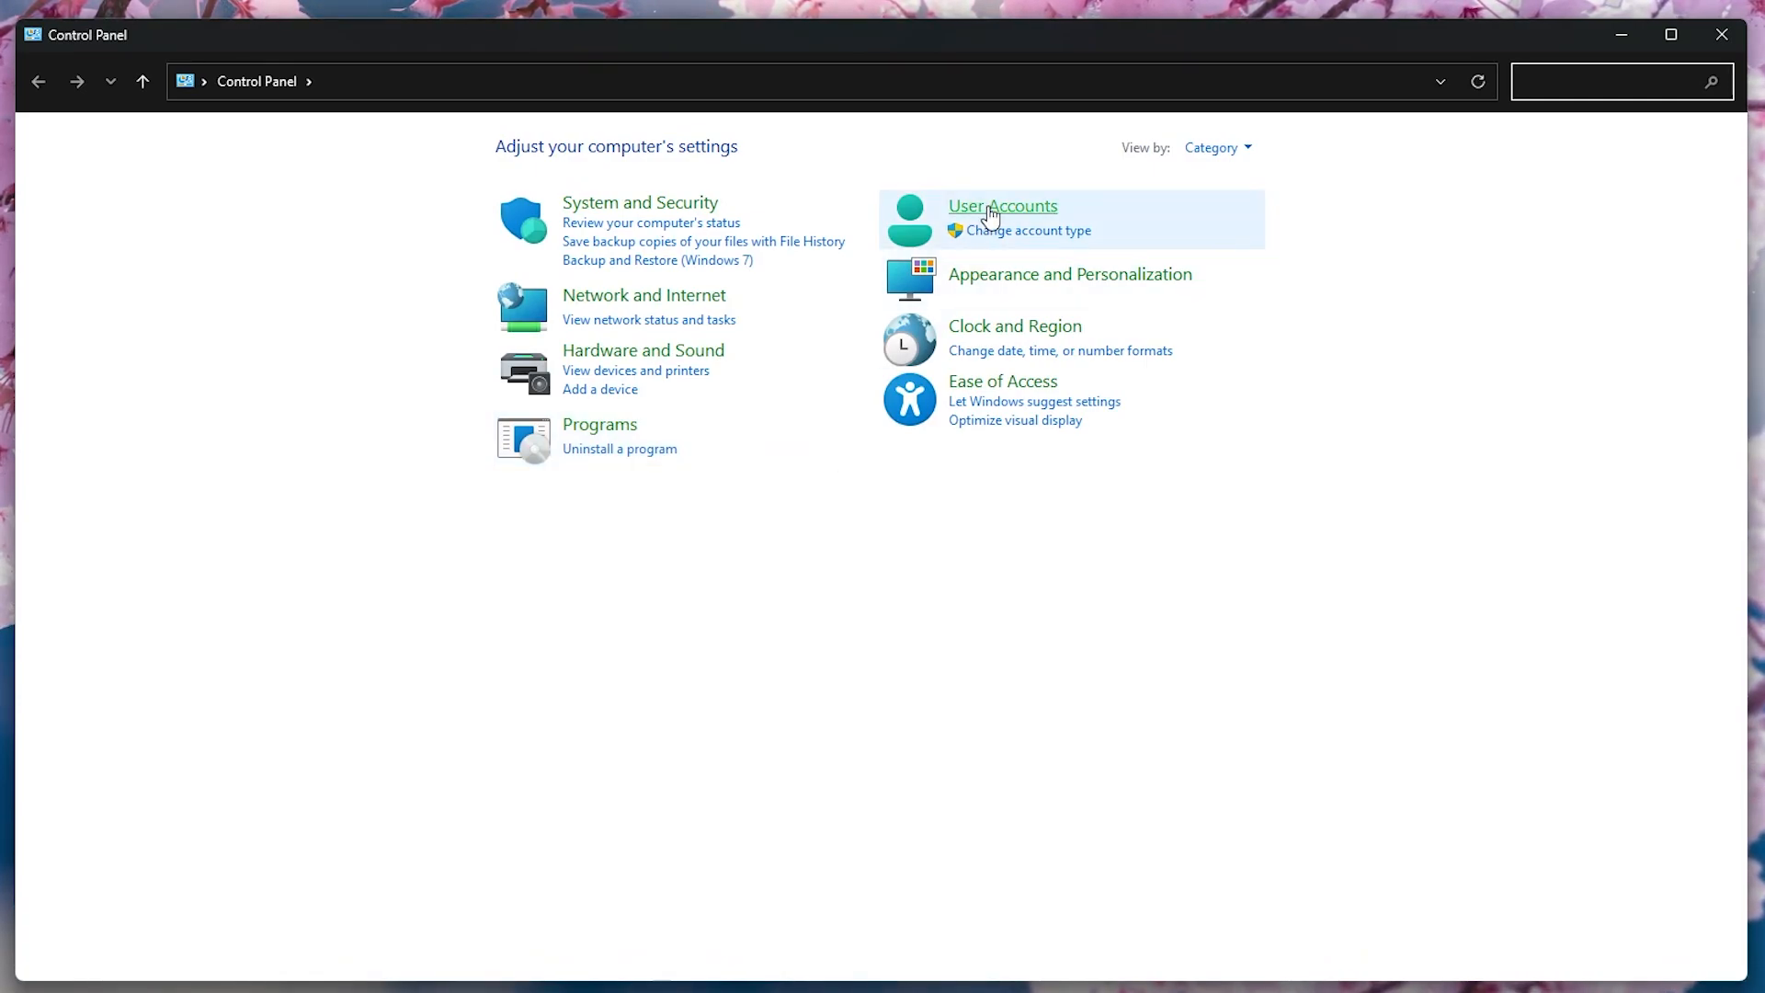
- Go through User Accounts to the Manage Accounts list of other accounts
click(1002, 206)
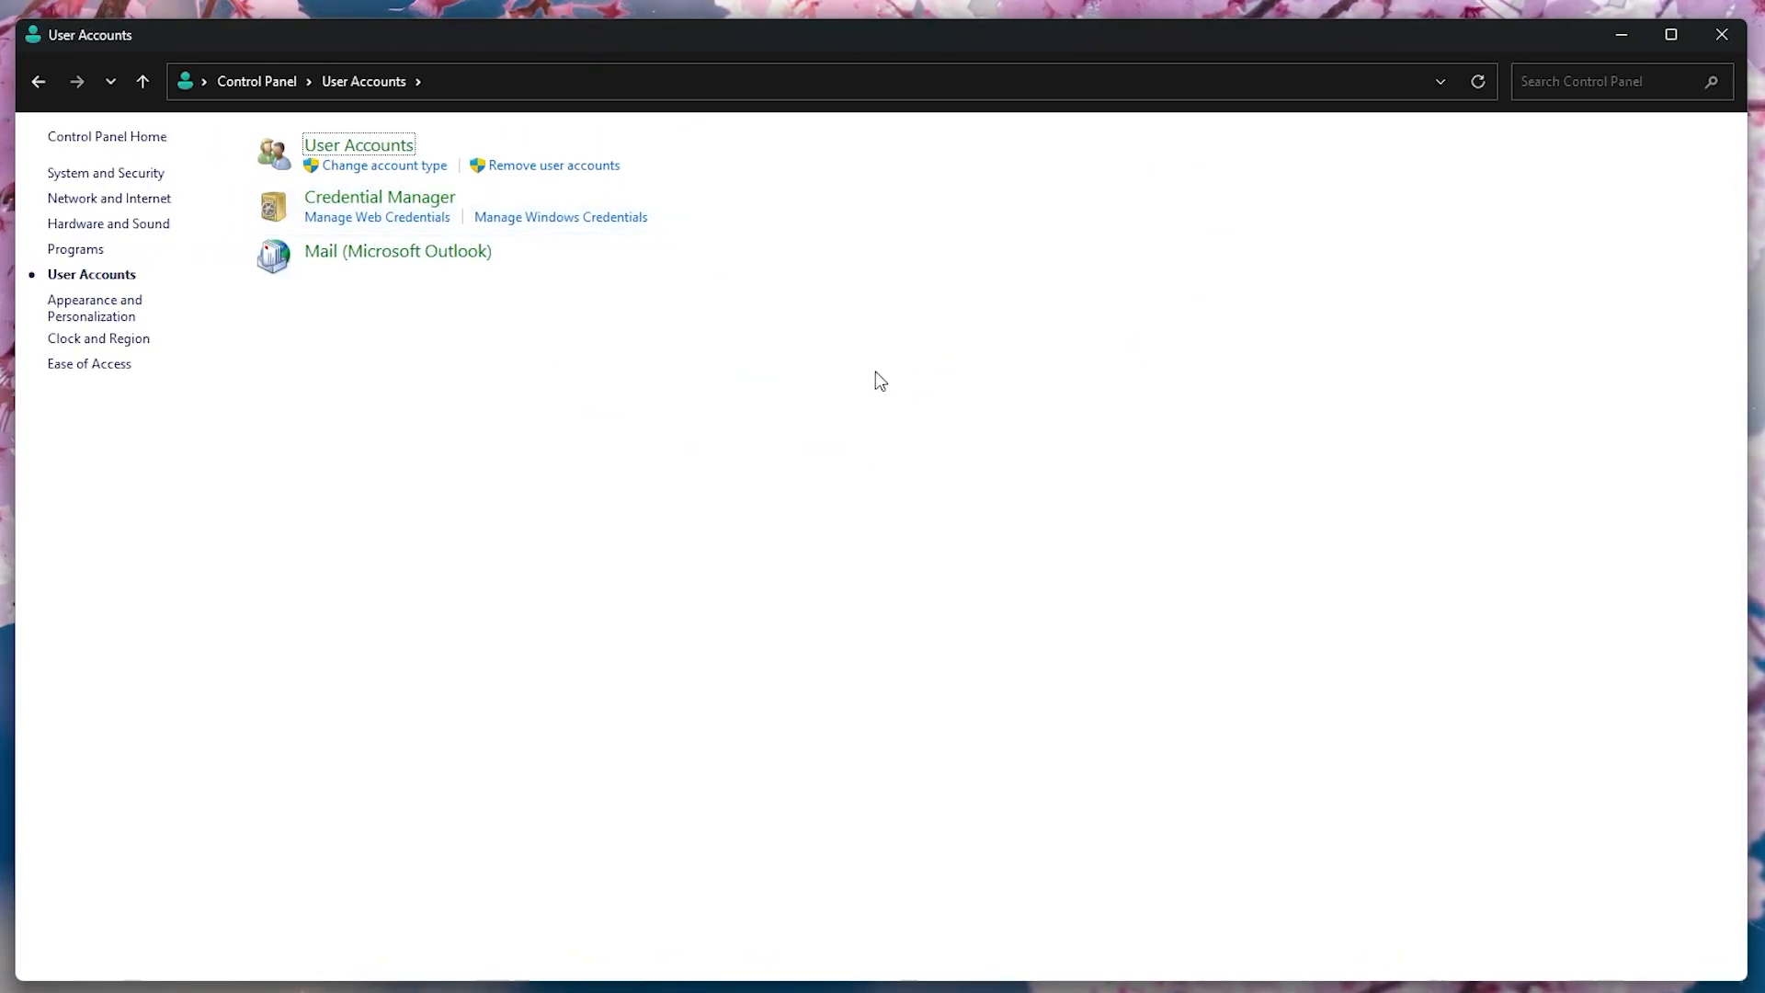
click(358, 144)
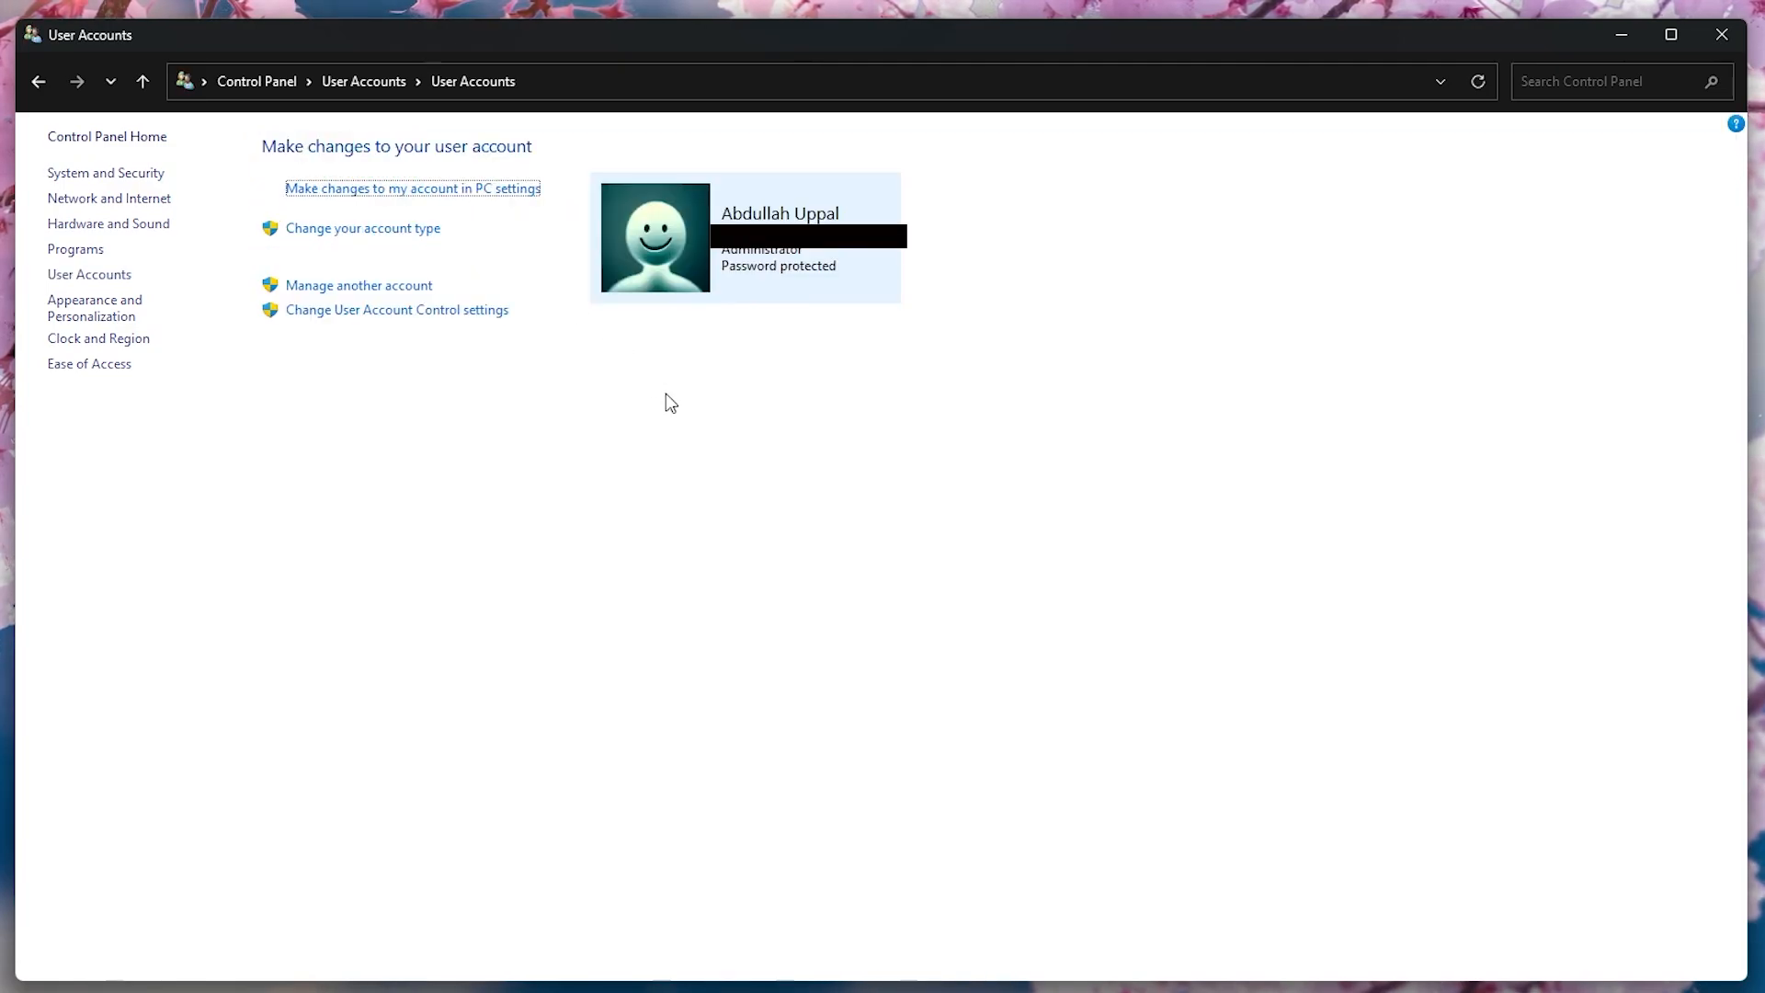
click(89, 274)
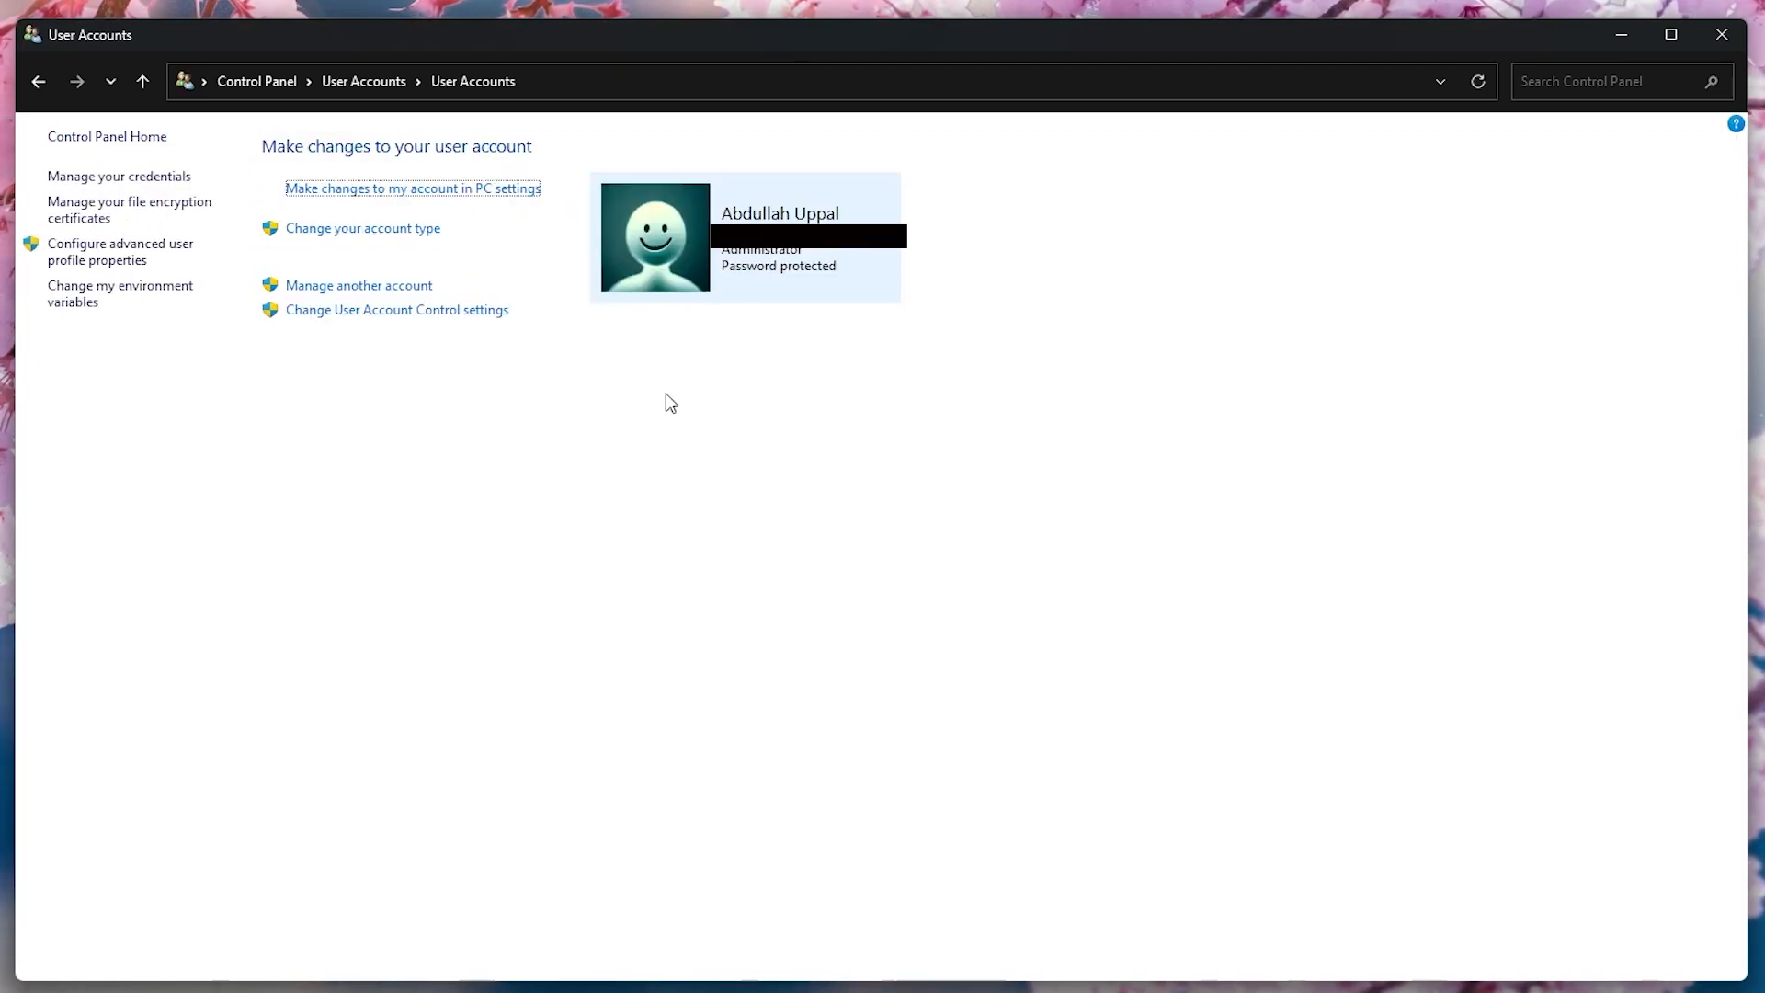
mouse_move(396, 310)
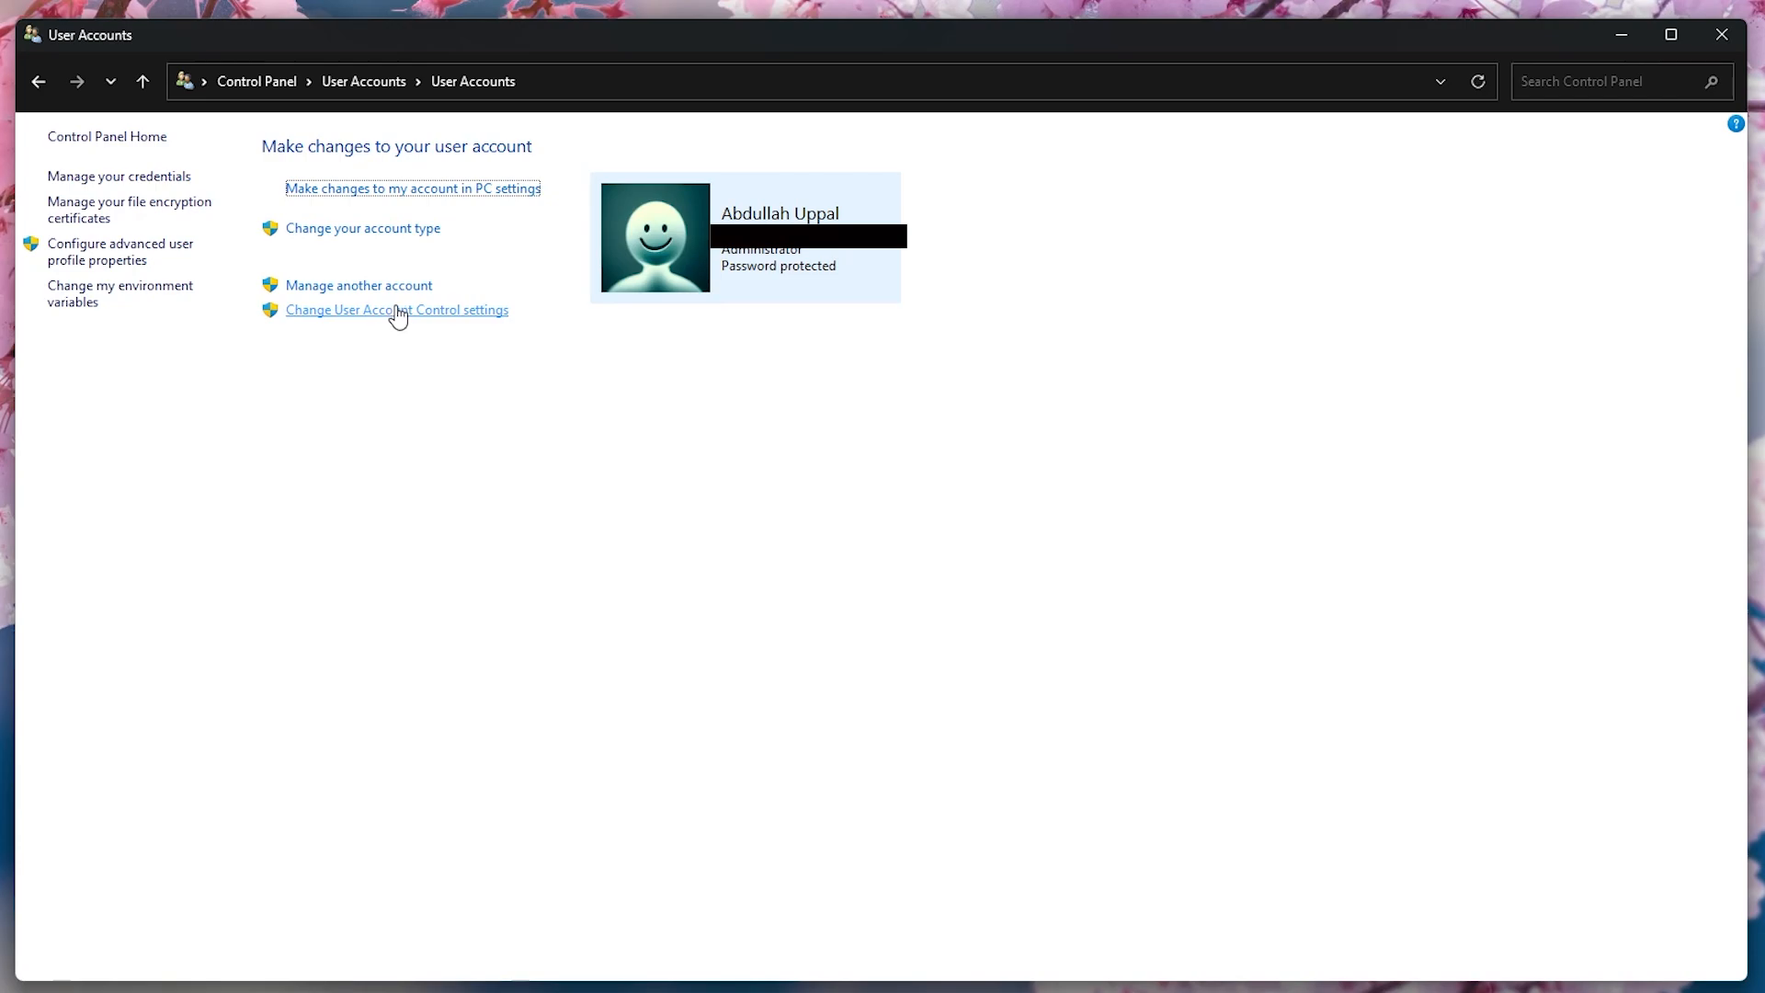
click(357, 285)
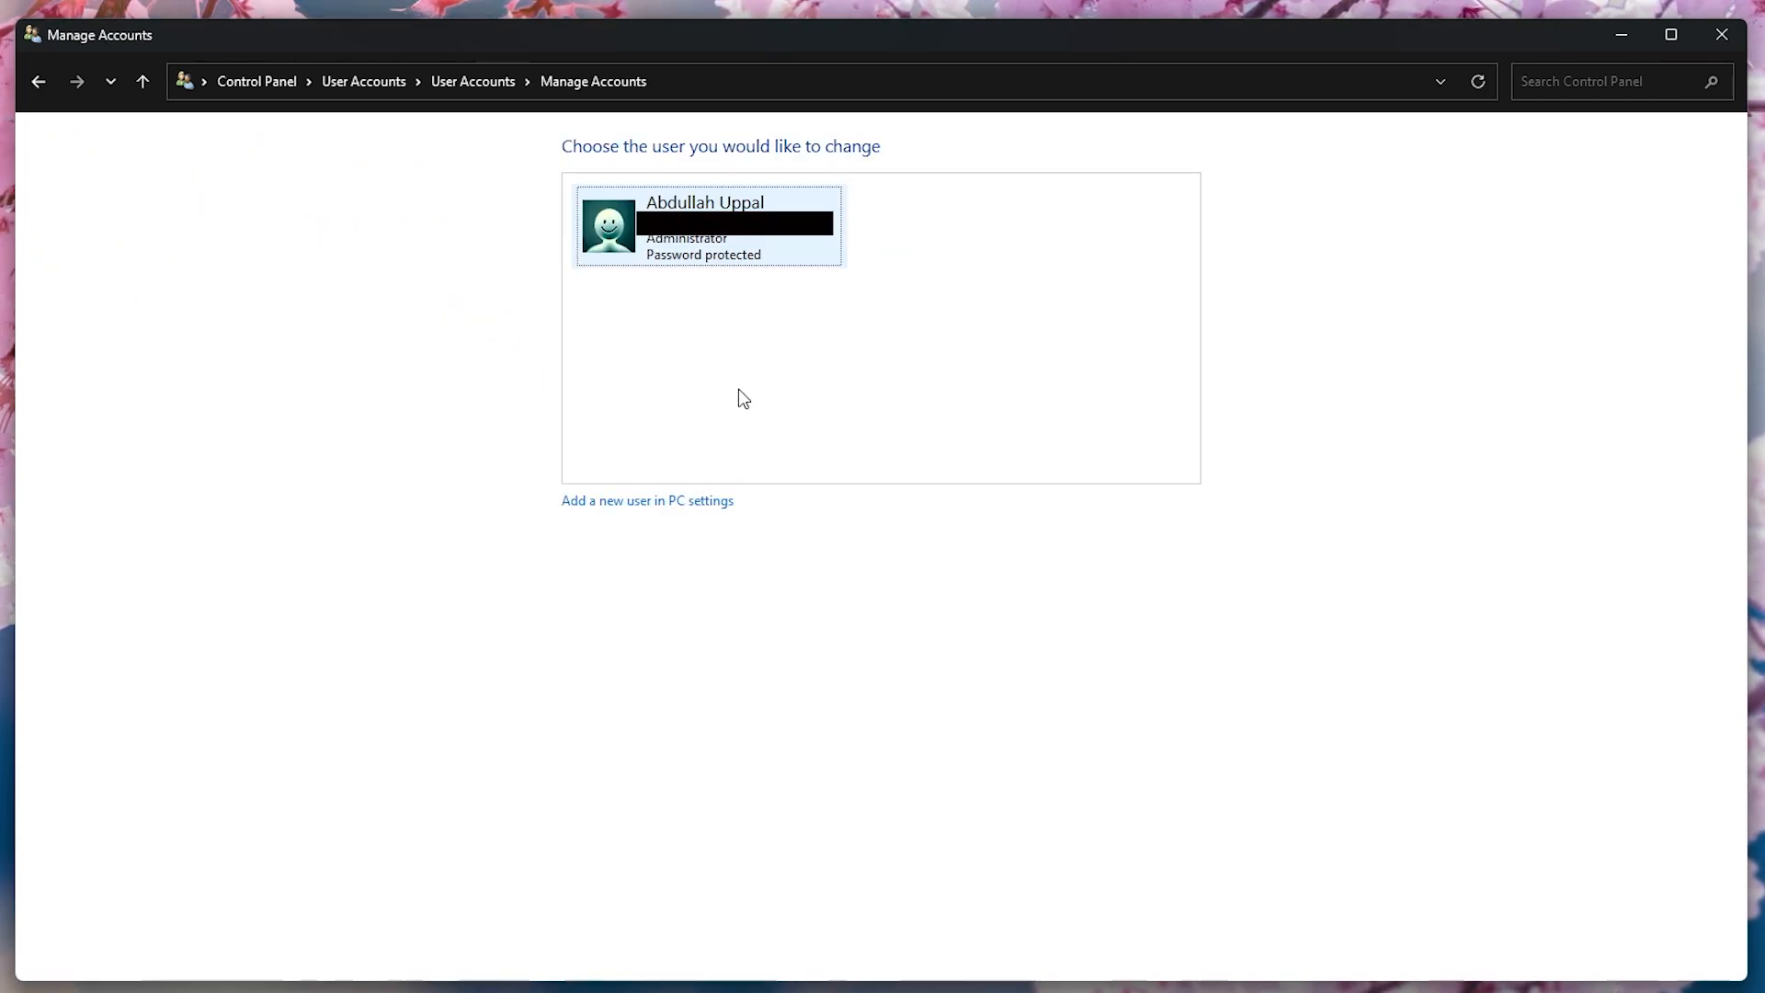
mouse_move(1099, 443)
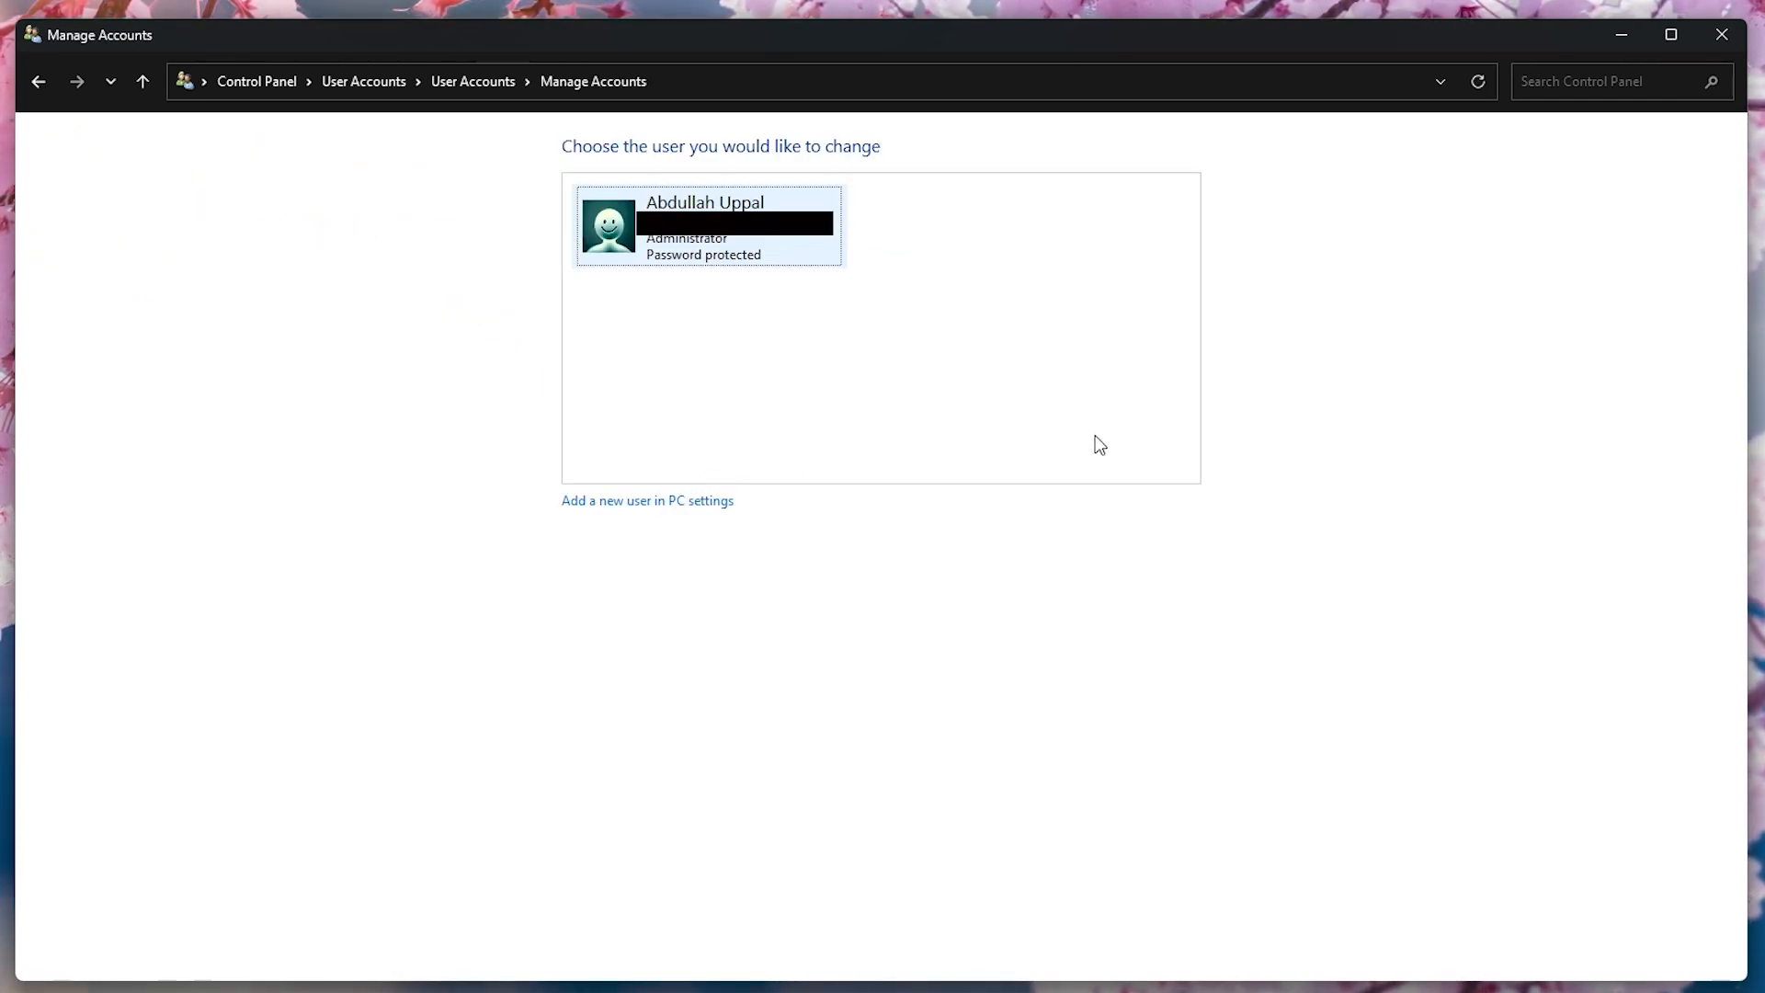
mouse_move(871, 558)
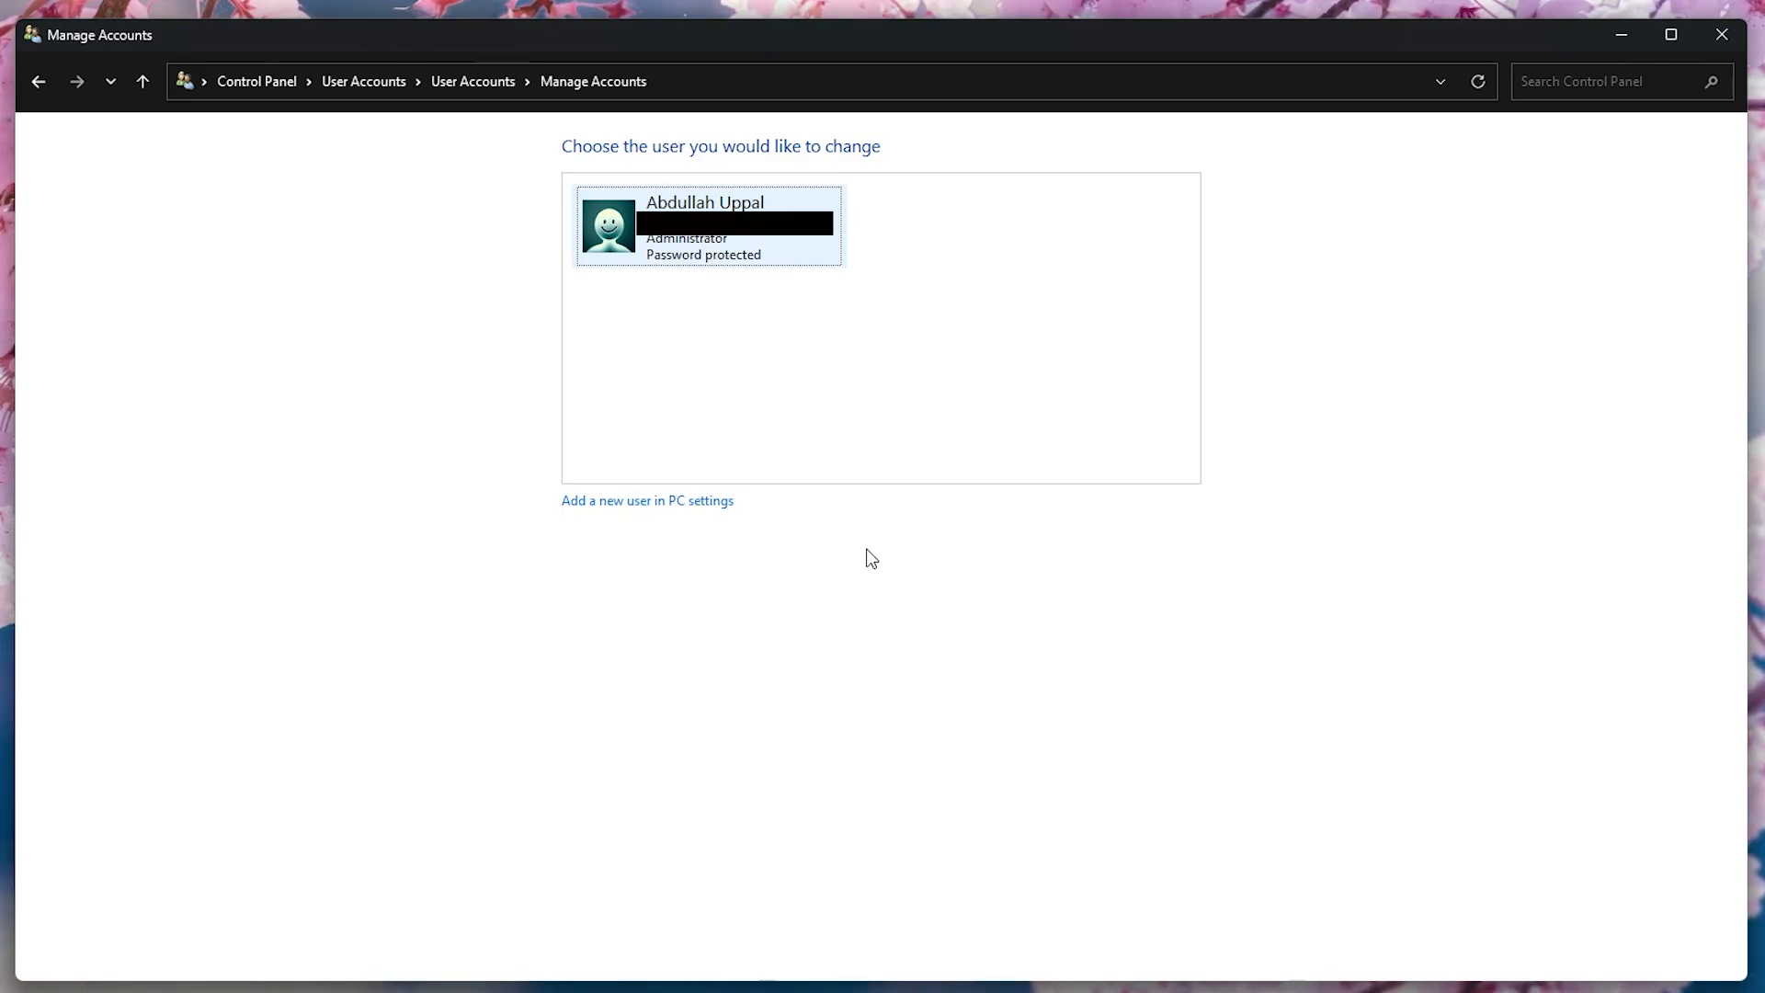
mouse_move(633, 506)
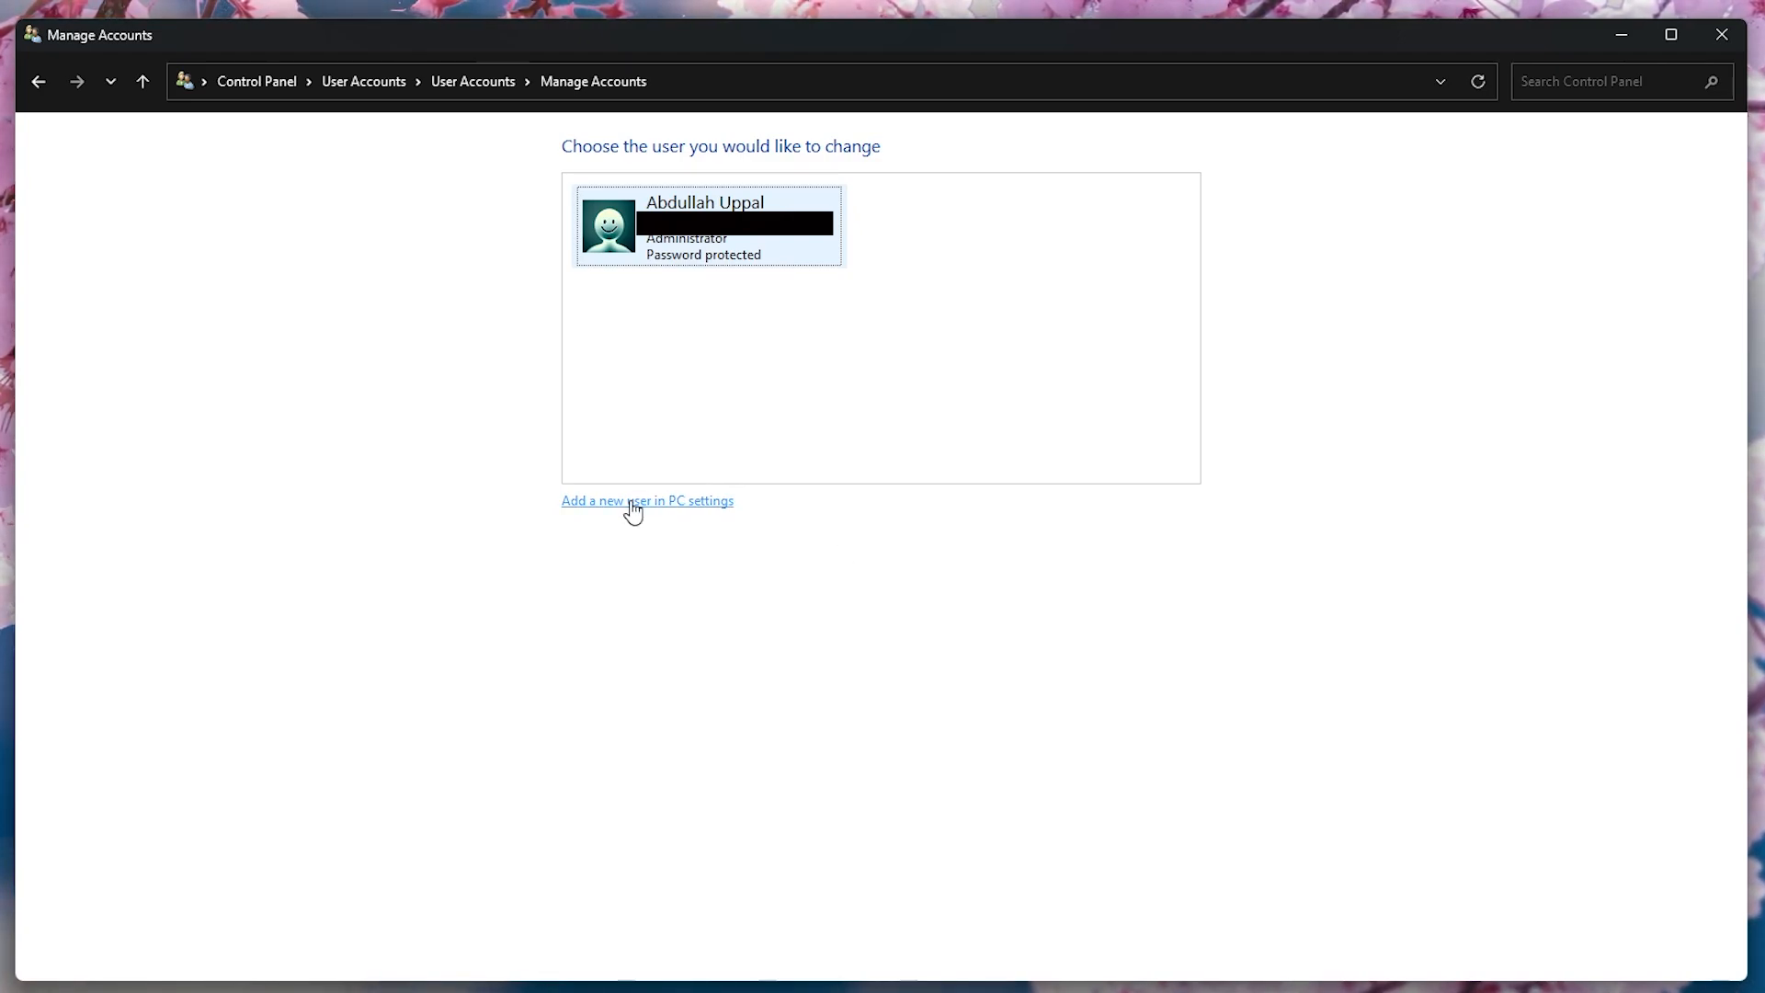
- Follow 'Add a new user in PC settings' to the Settings Other Users page
click(646, 500)
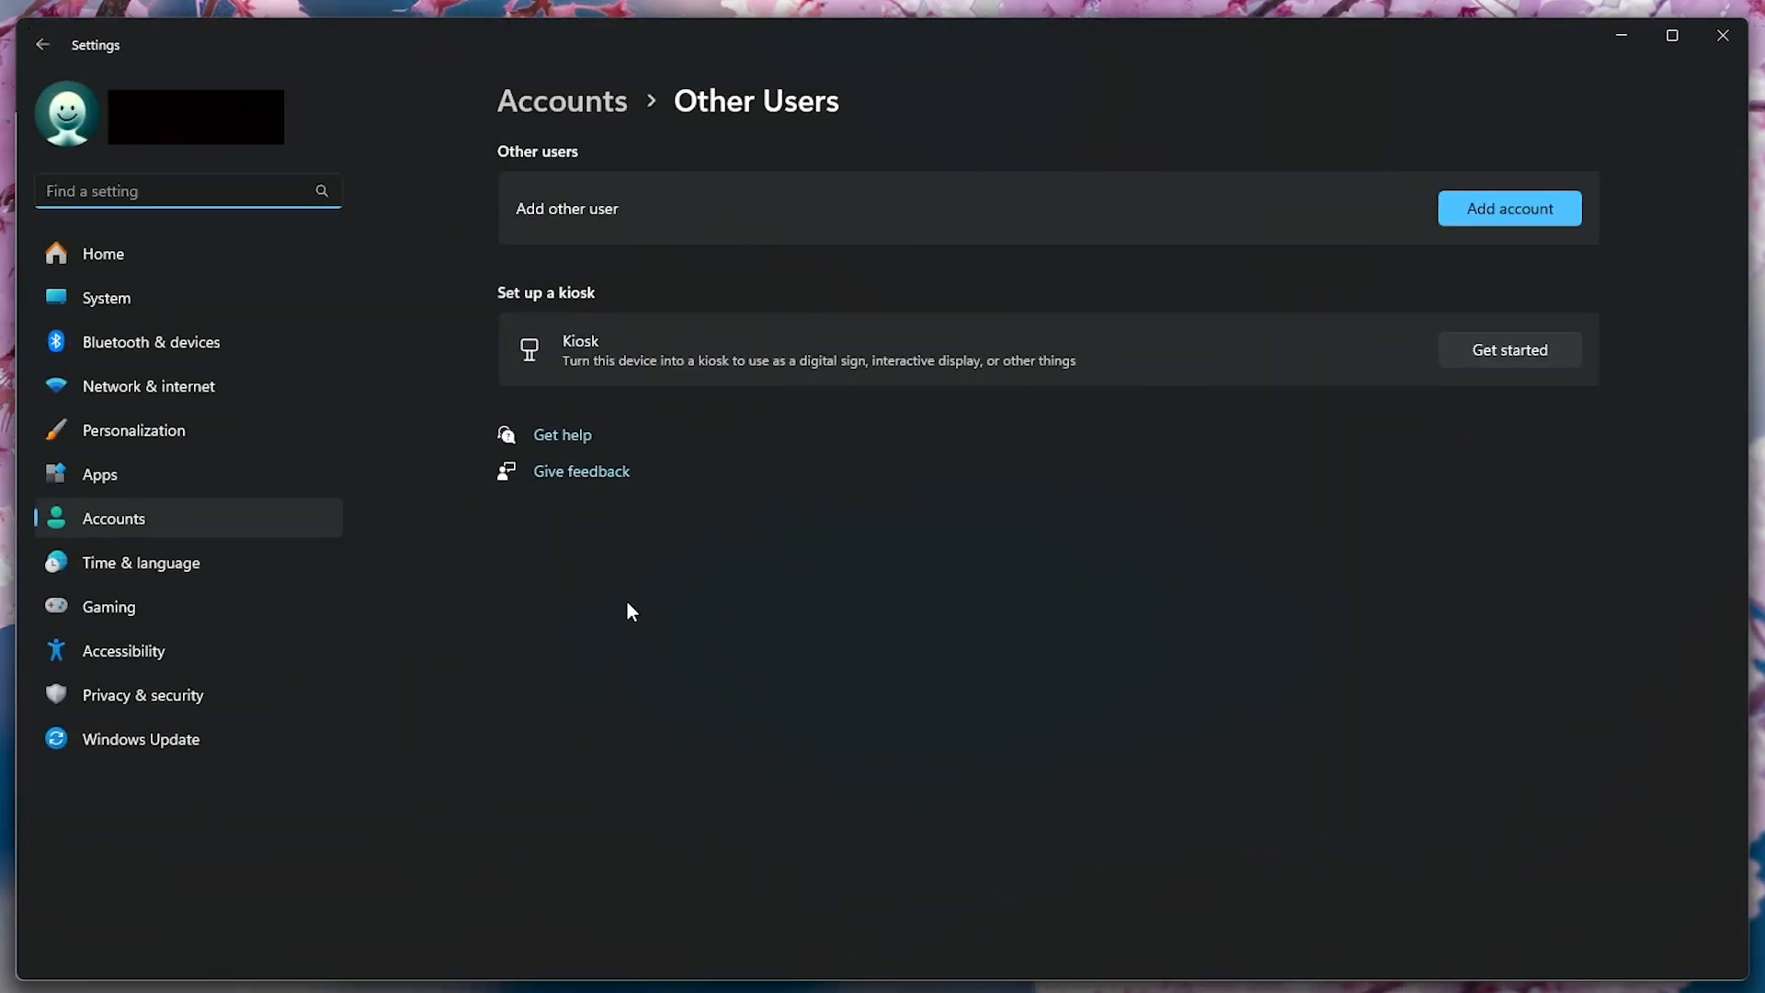
mouse_move(879, 482)
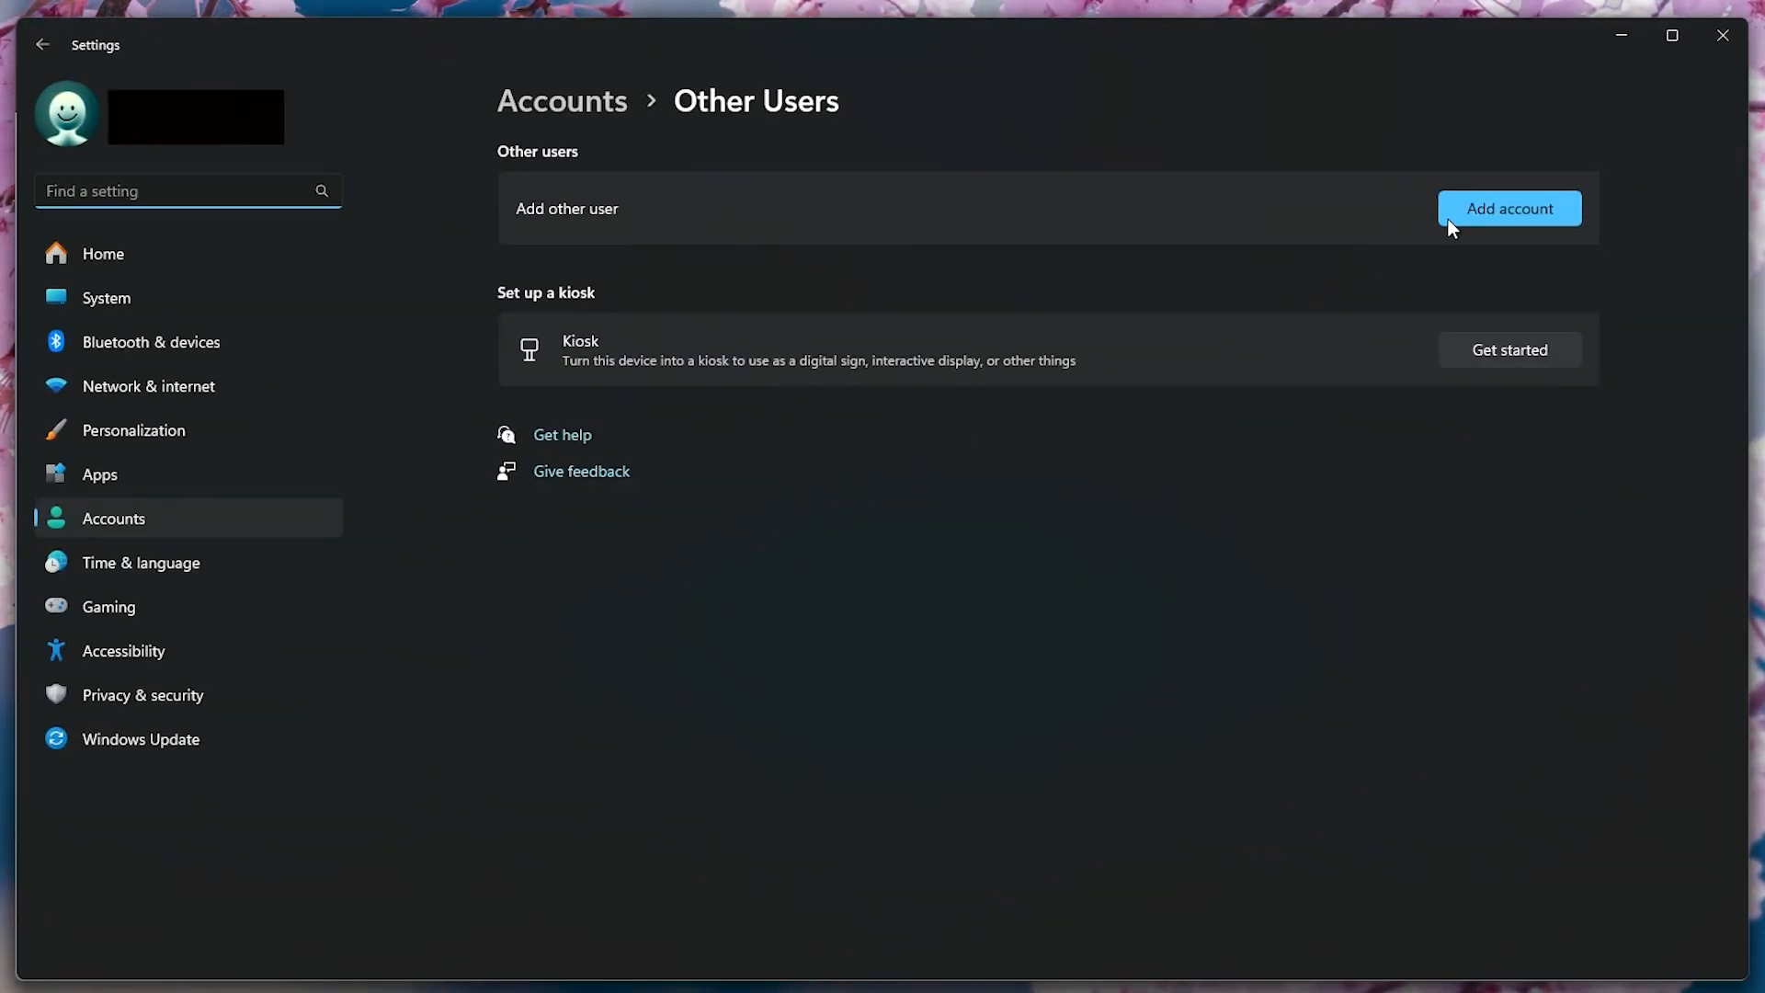
- Start Add other user, then cancel the Microsoft account sign-in dialog
click(1509, 209)
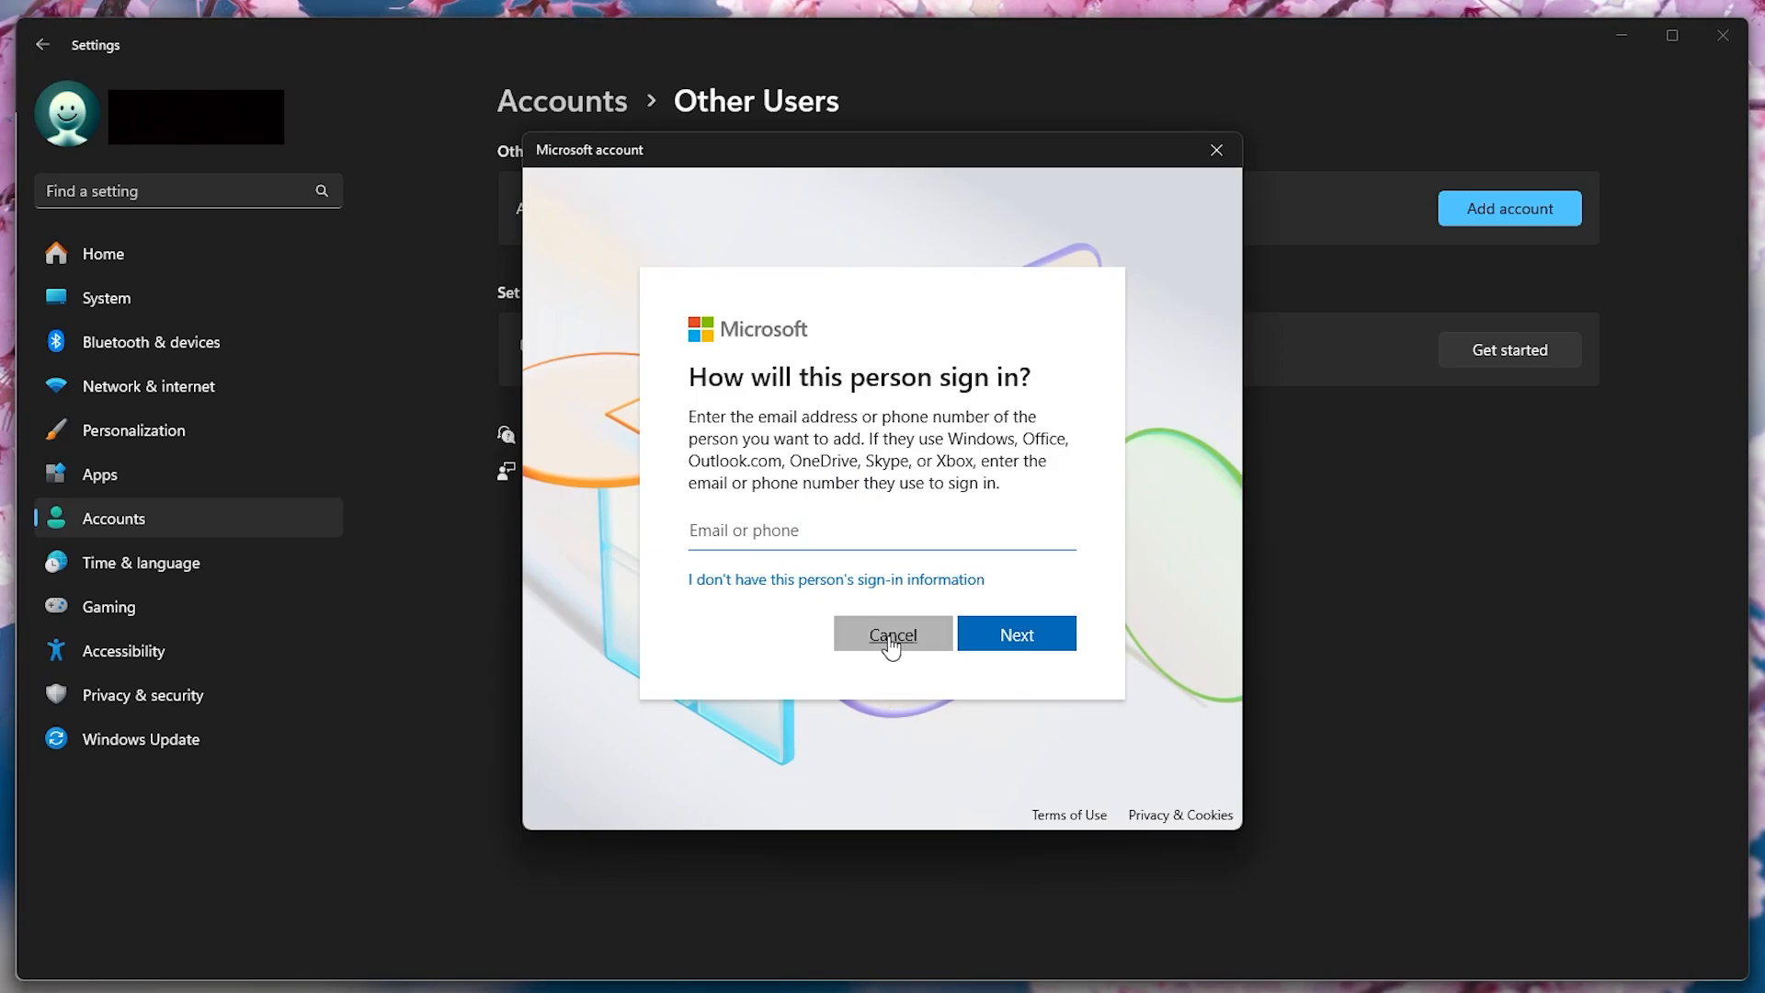
click(892, 633)
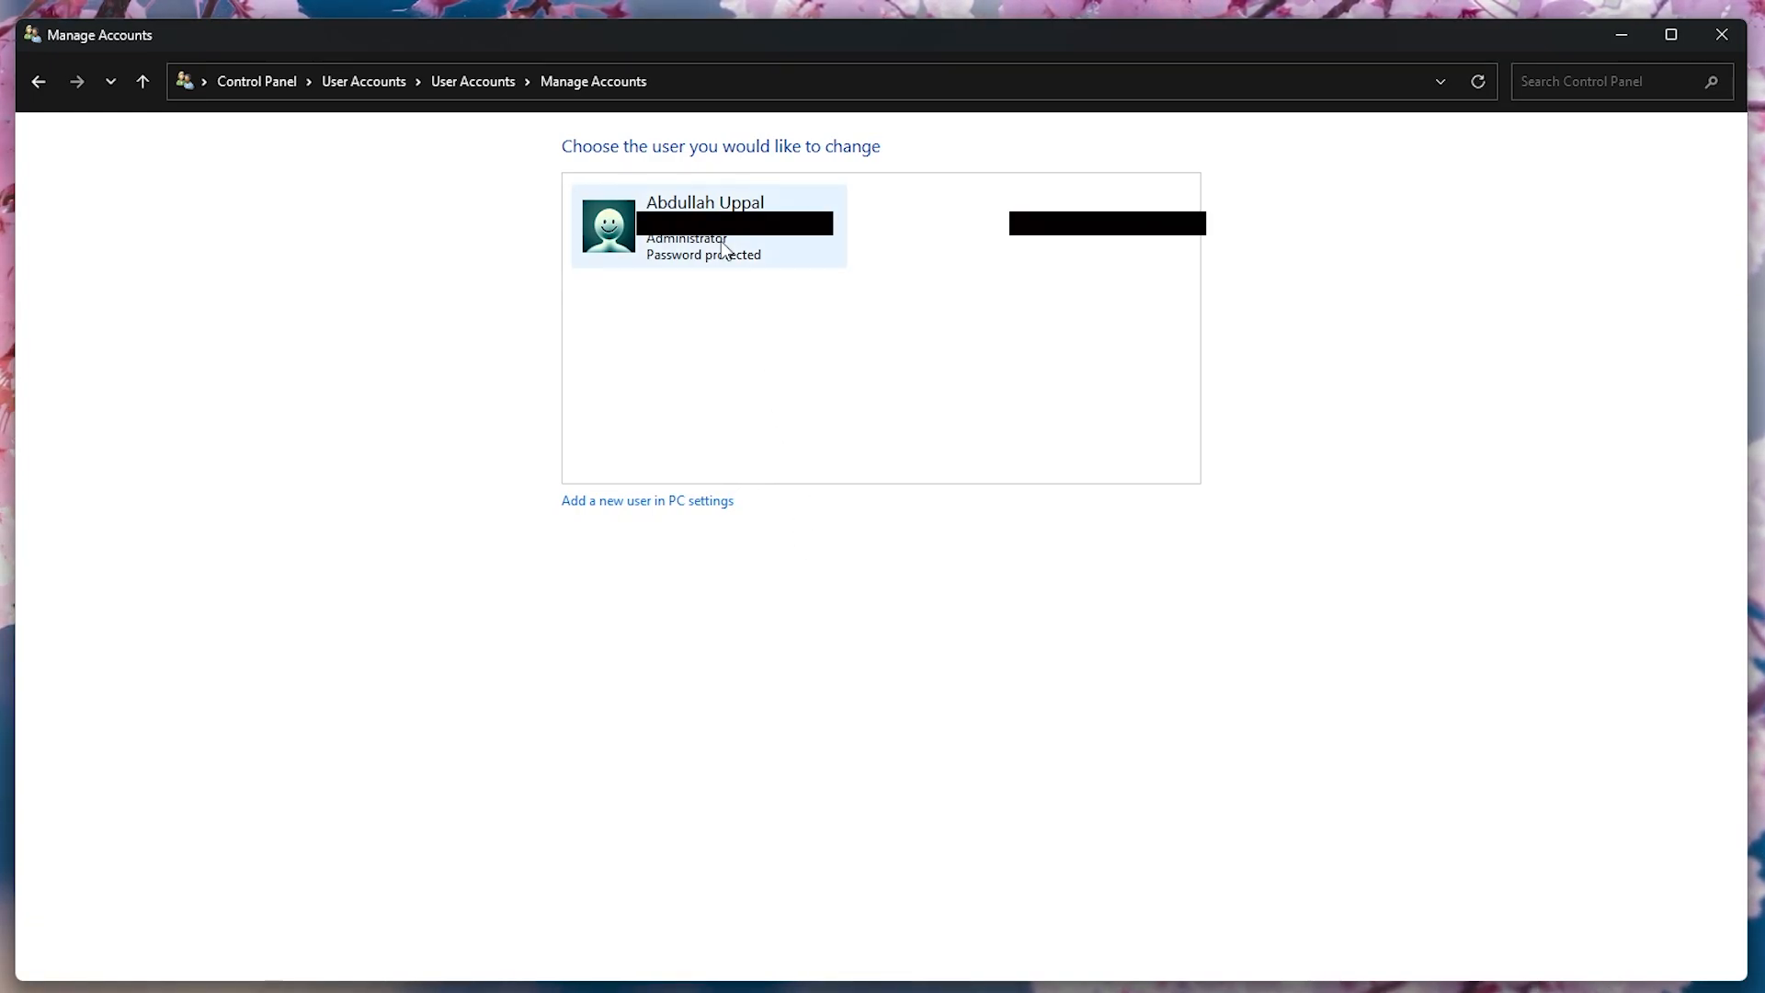
- View the existing account's type choices and cancel, keeping it Administrator
click(706, 226)
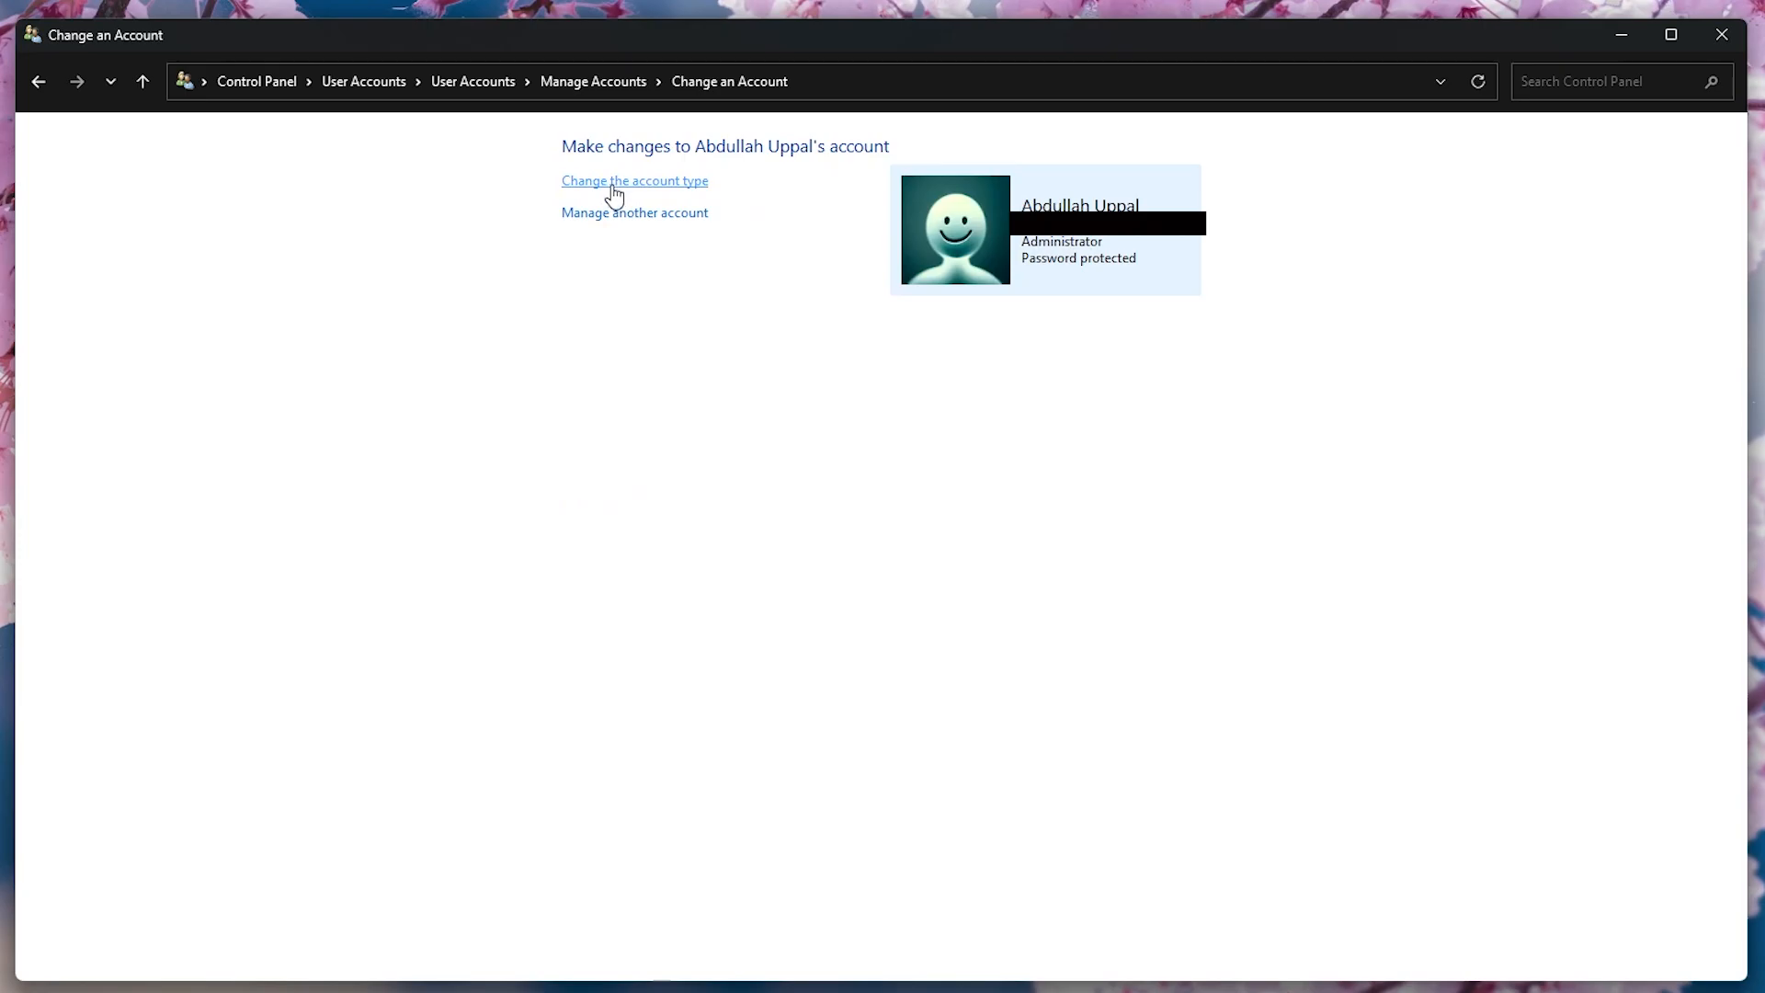
click(633, 180)
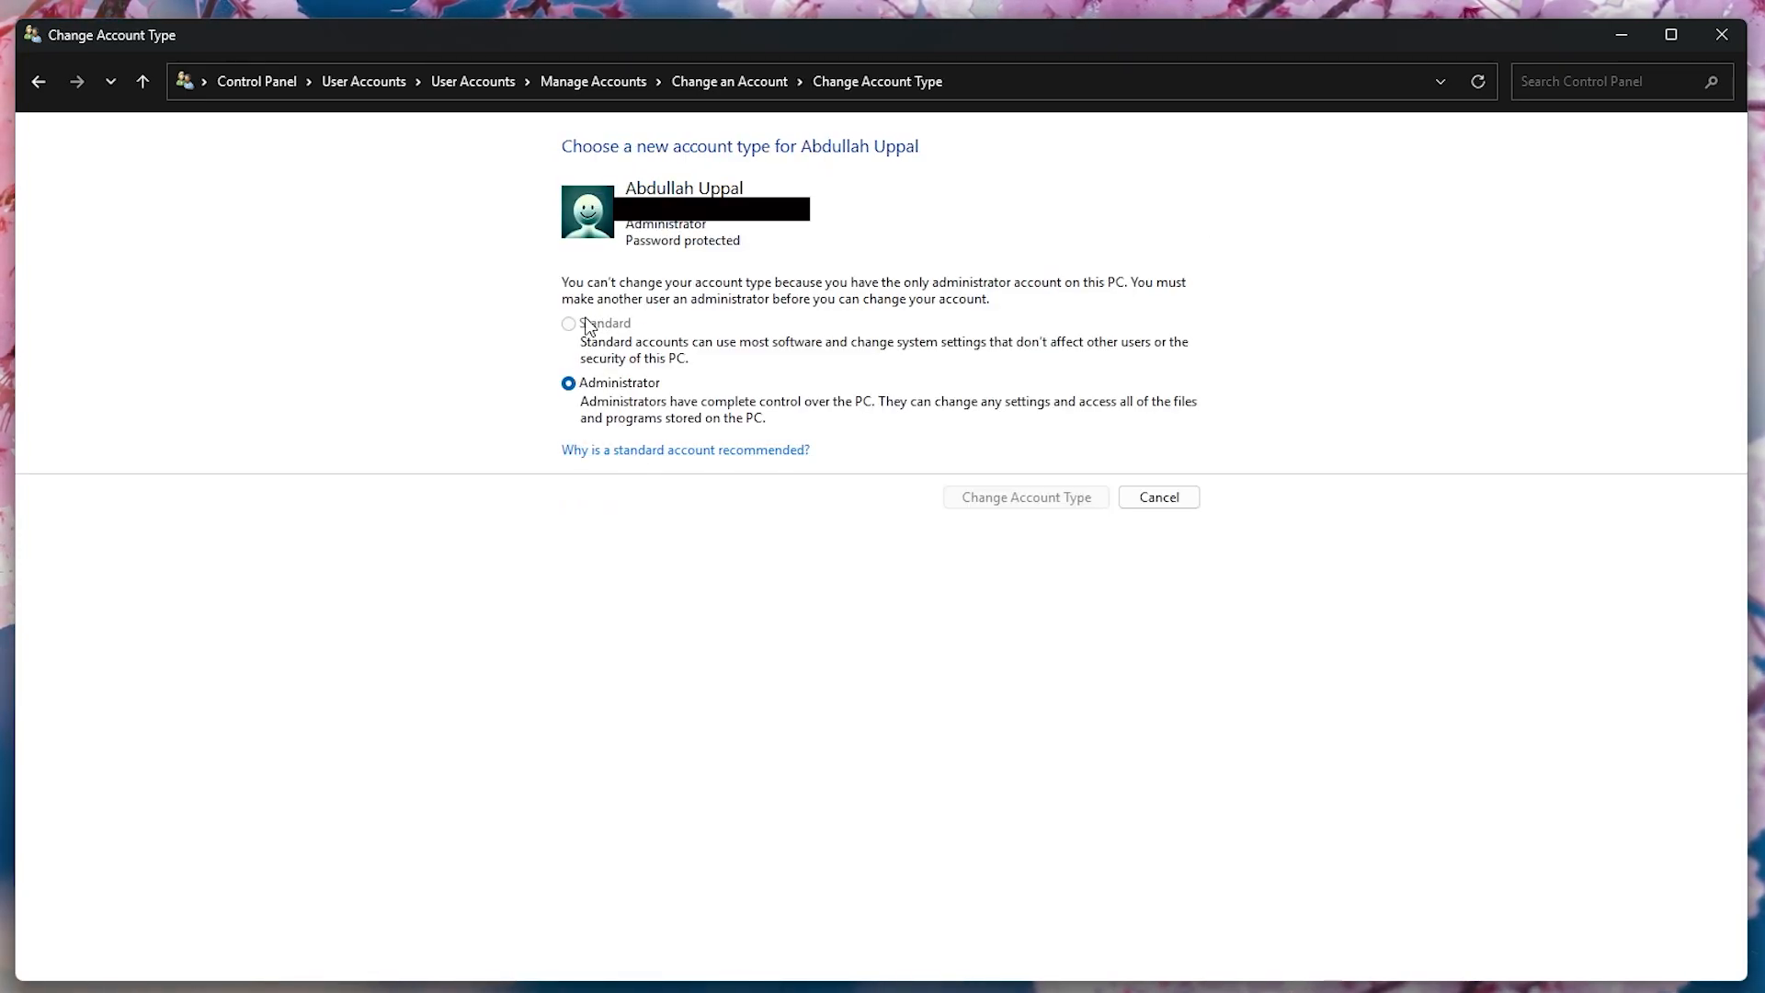
mouse_move(1009, 507)
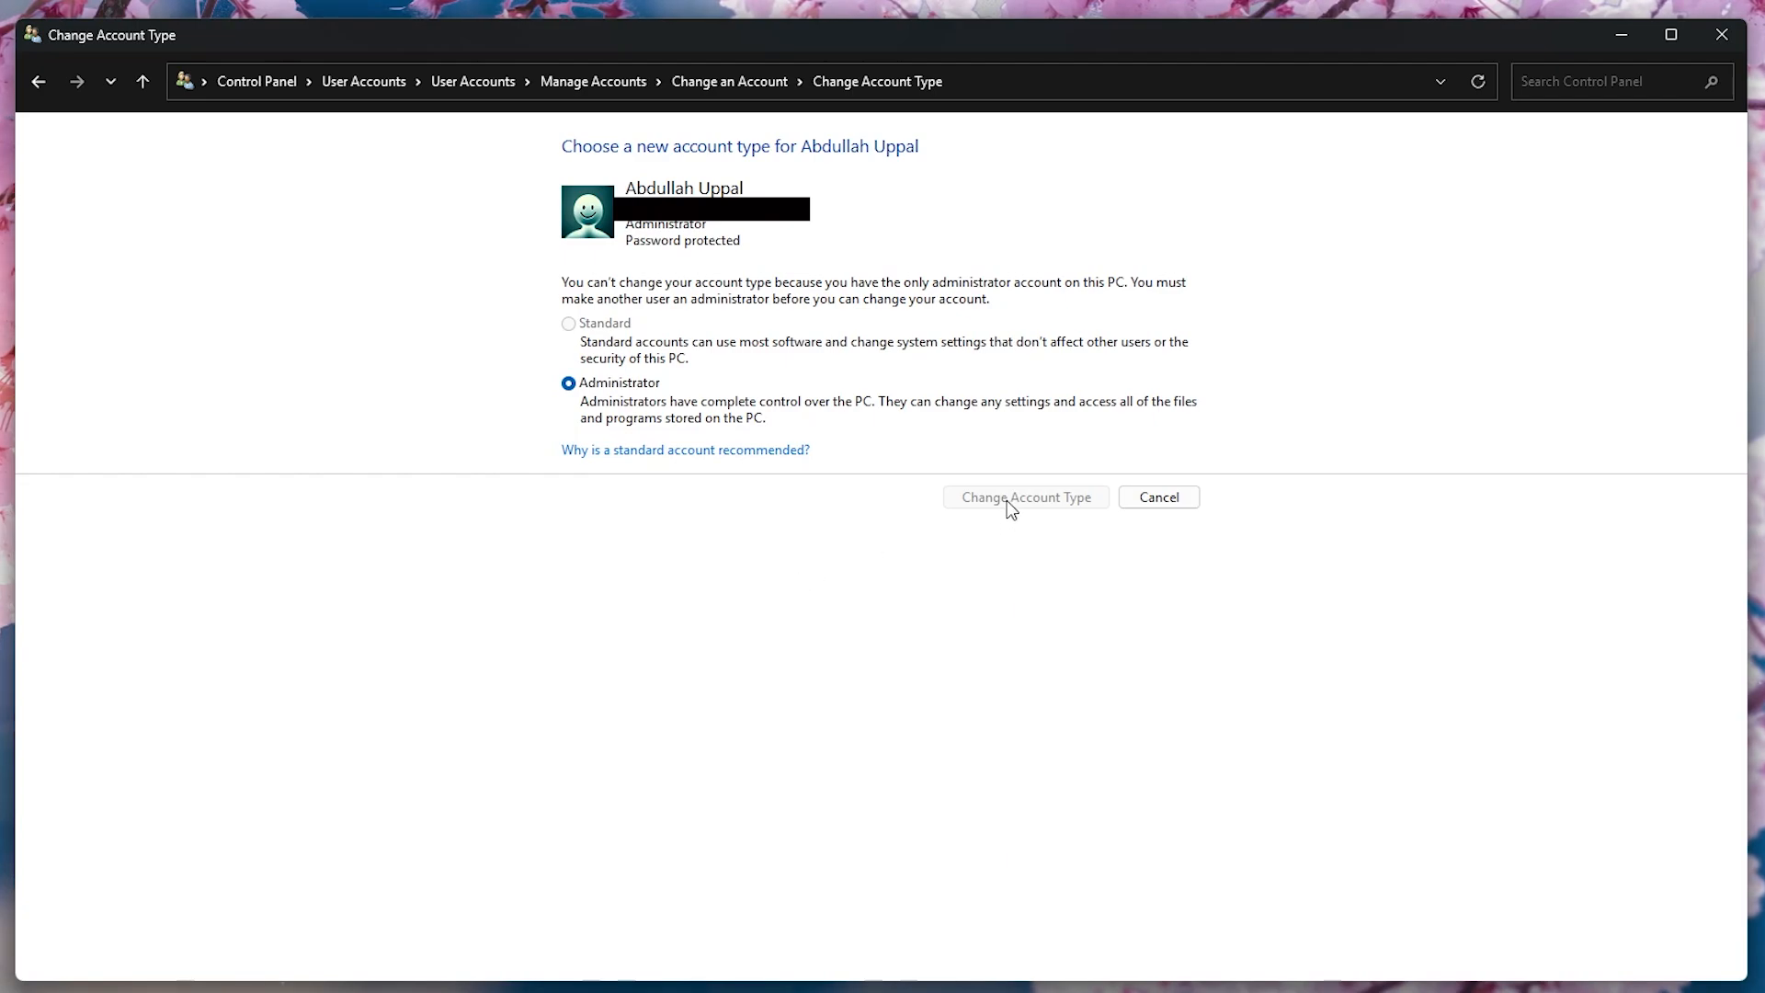
mouse_move(867, 673)
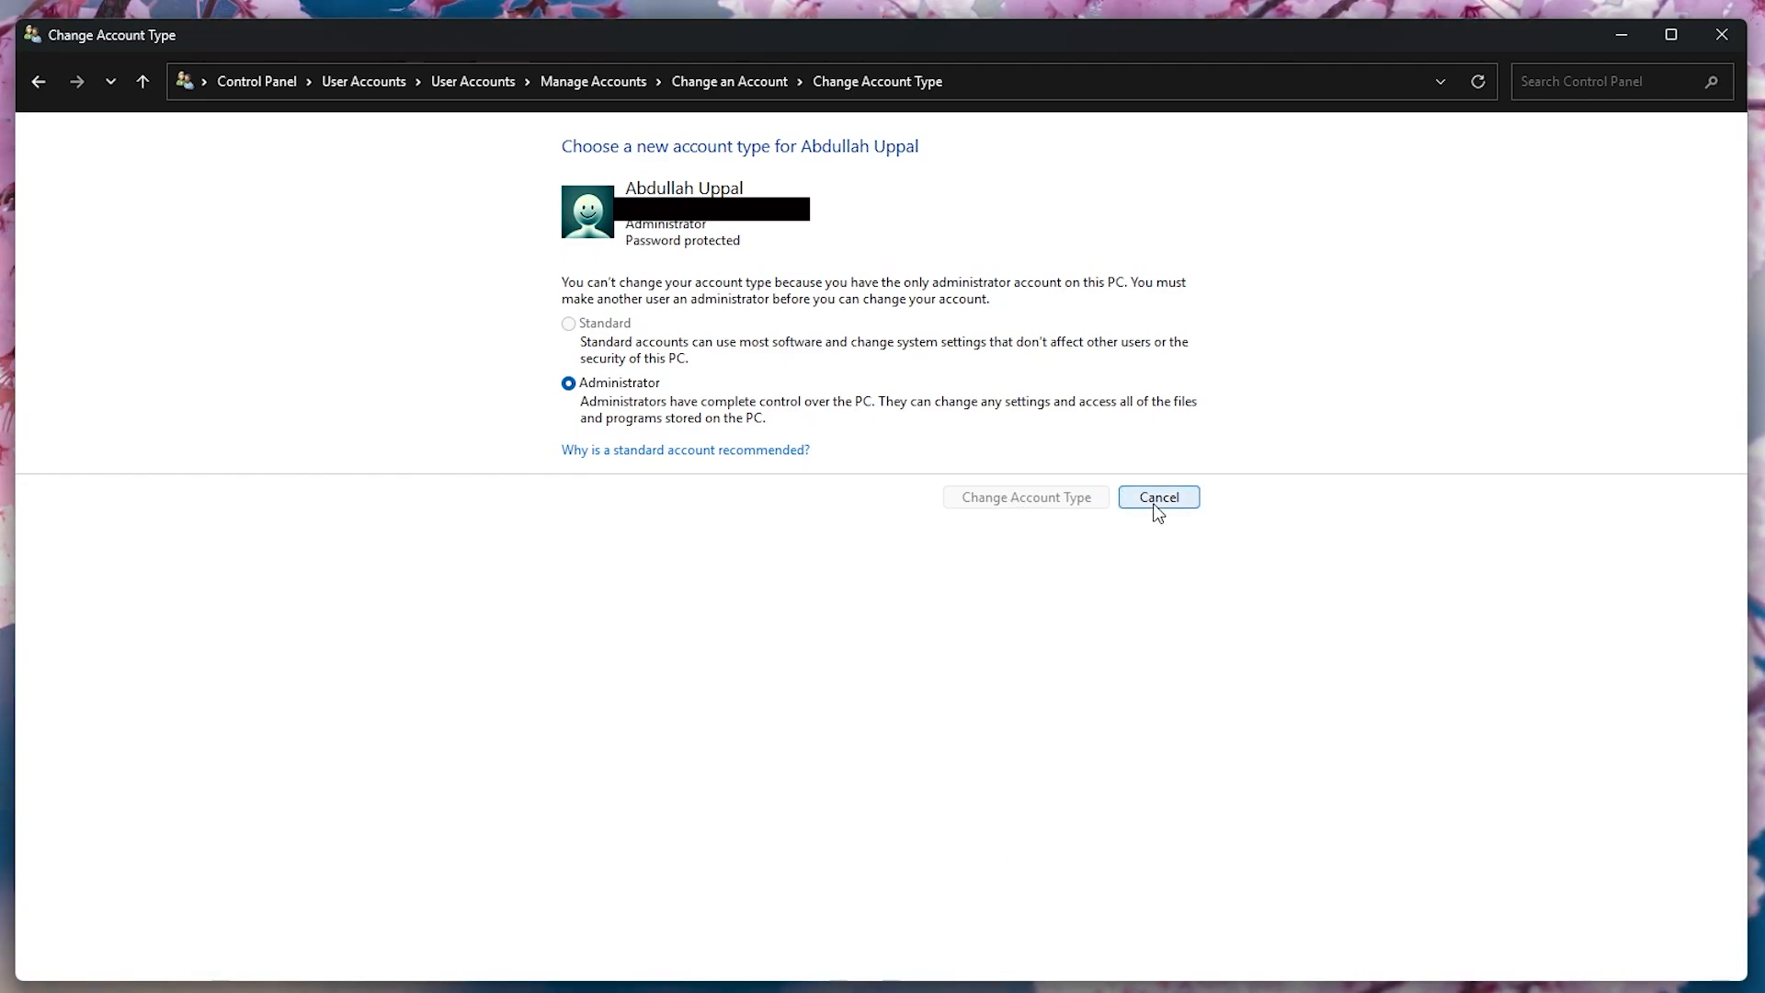
click(1158, 497)
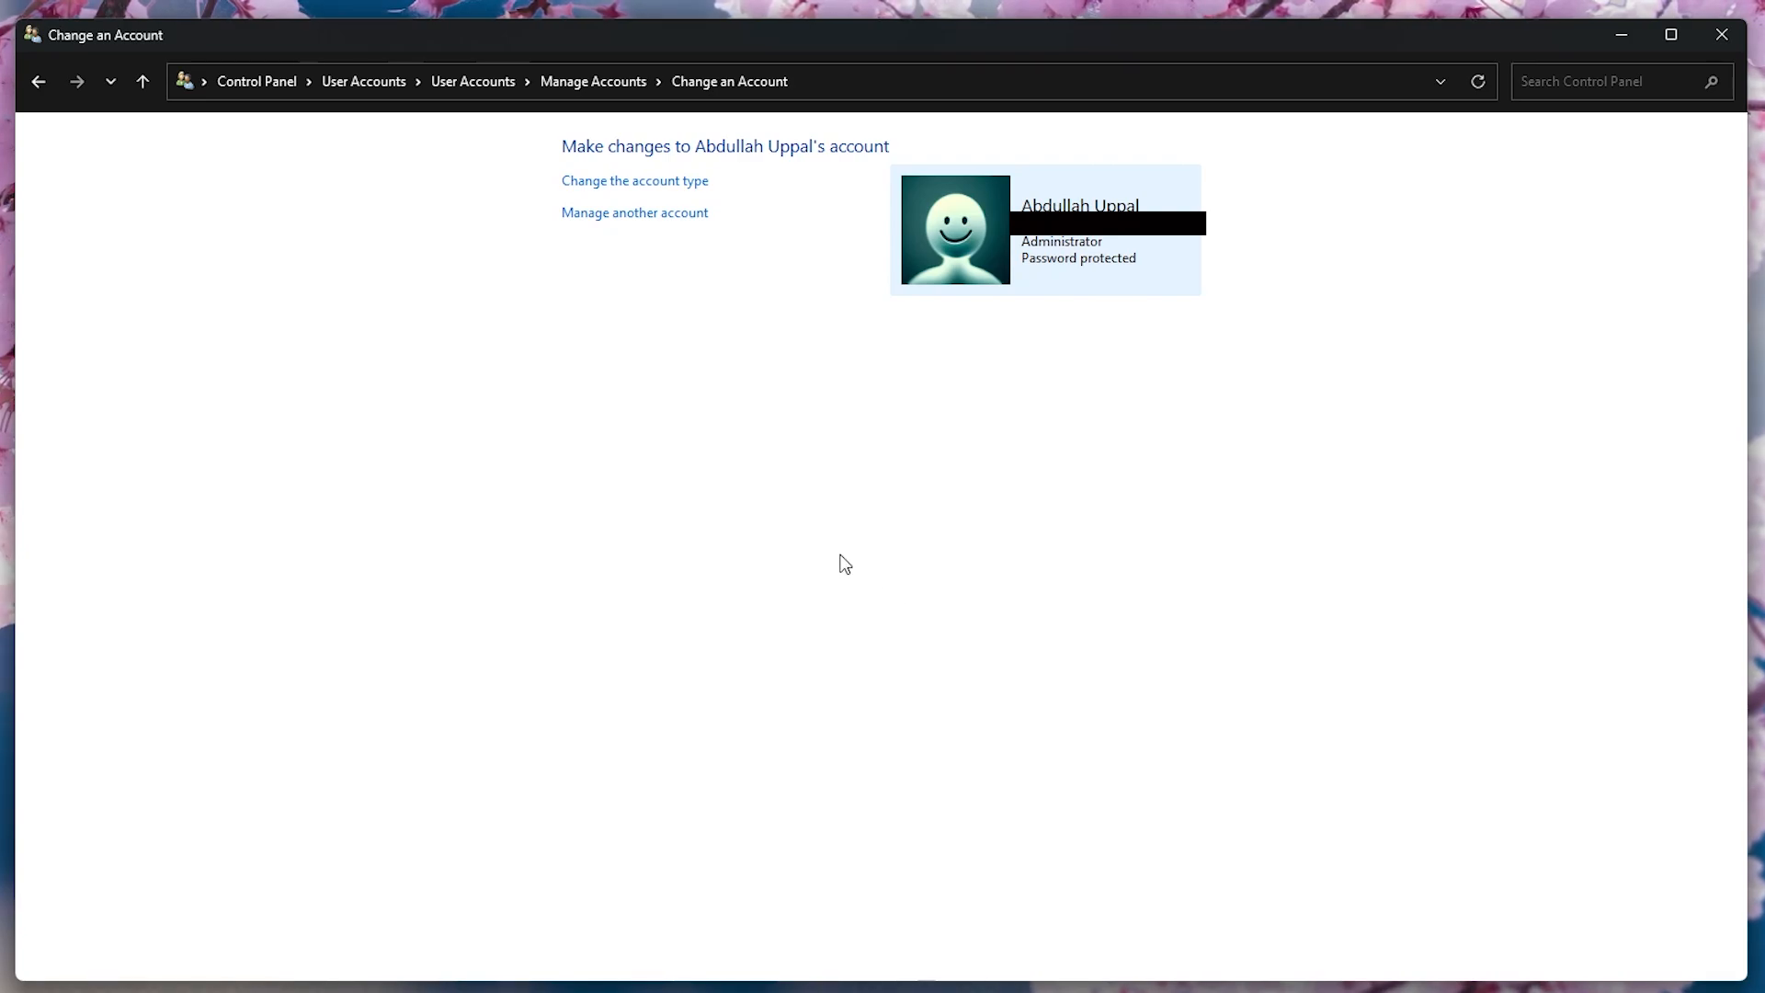